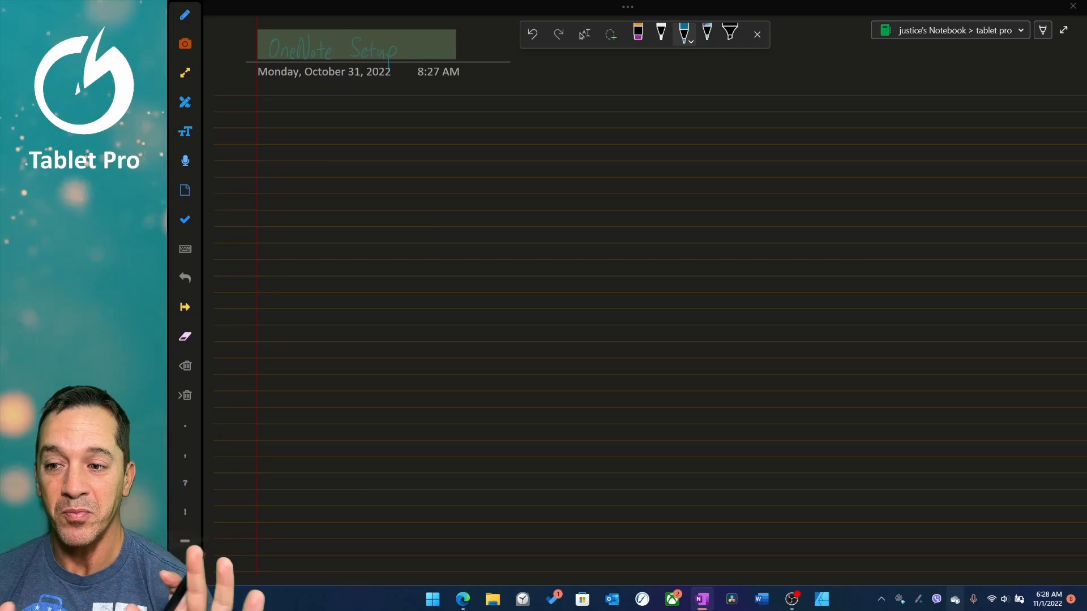
Step: Draw a test arrow on the page, undo it, and leave full-screen mode
left_click_drag(236, 109, 321, 130)
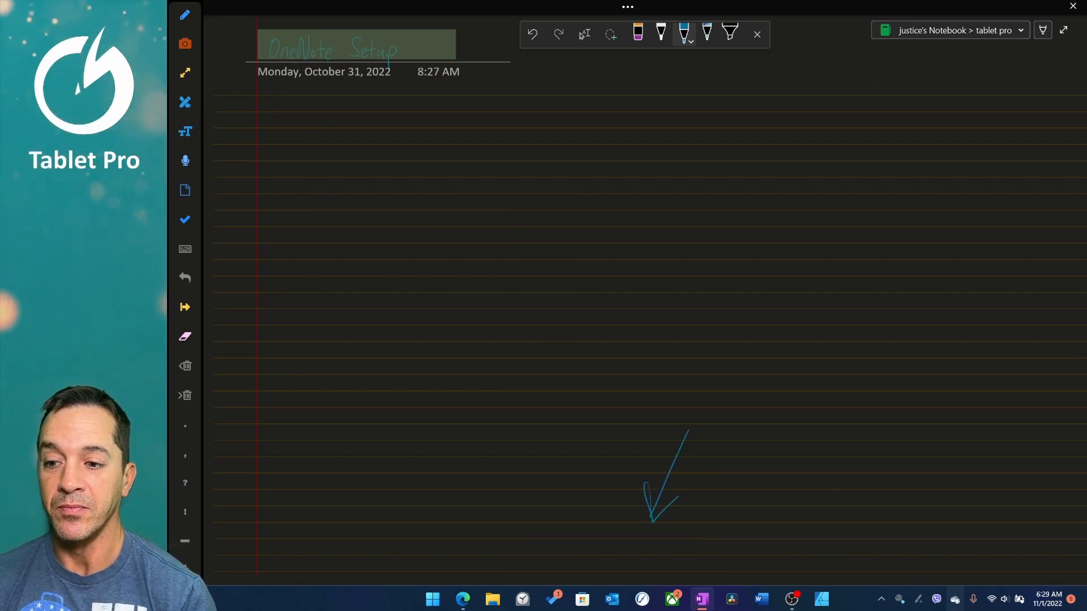
key("F11")
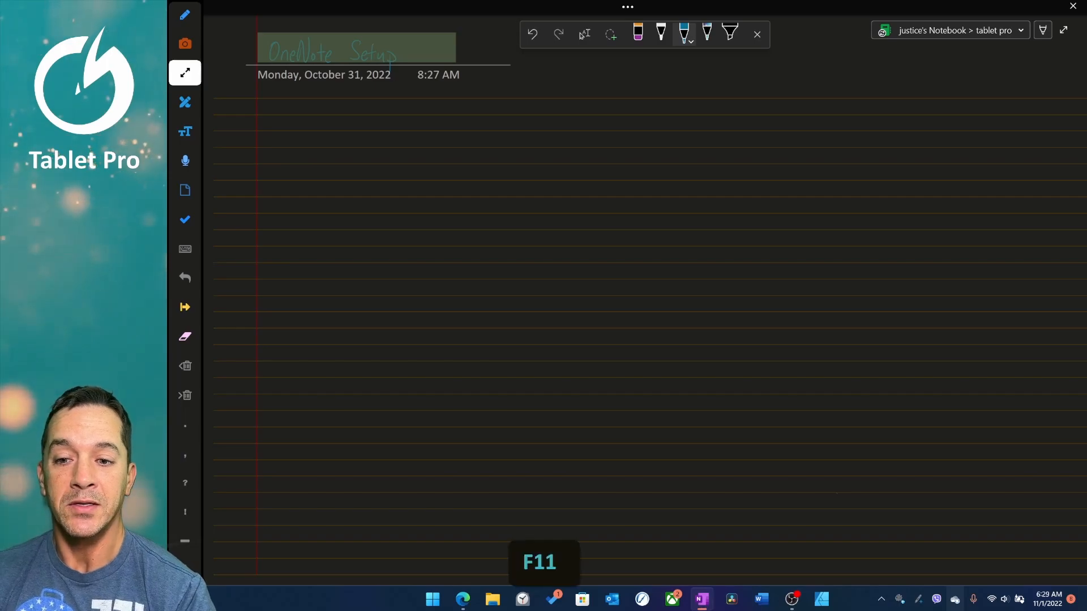
key("F11")
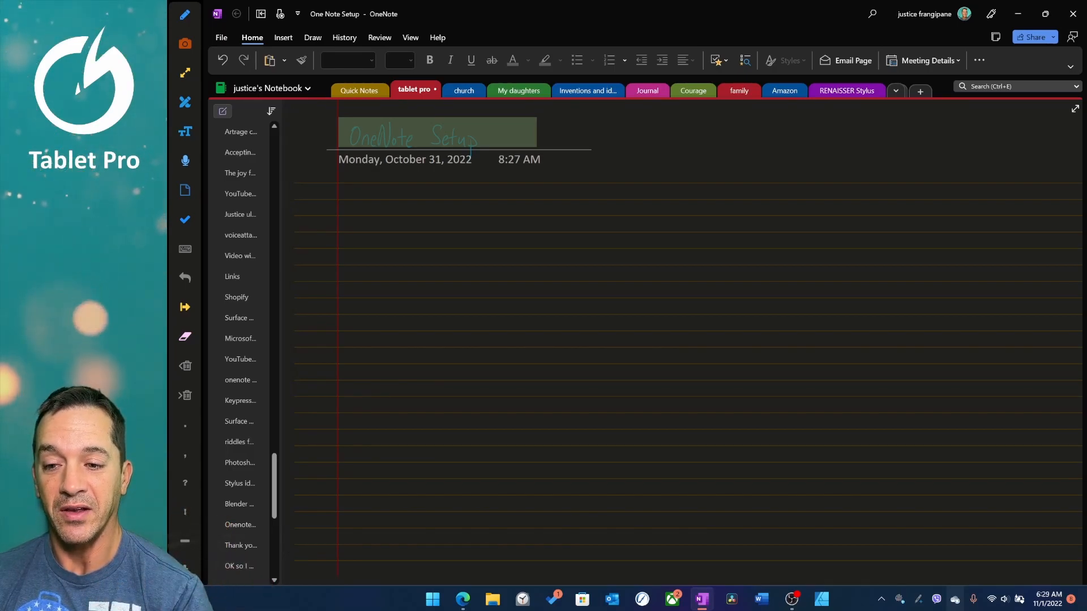
Step: Open OneNote Options from the File backstage view
left_click(221, 37)
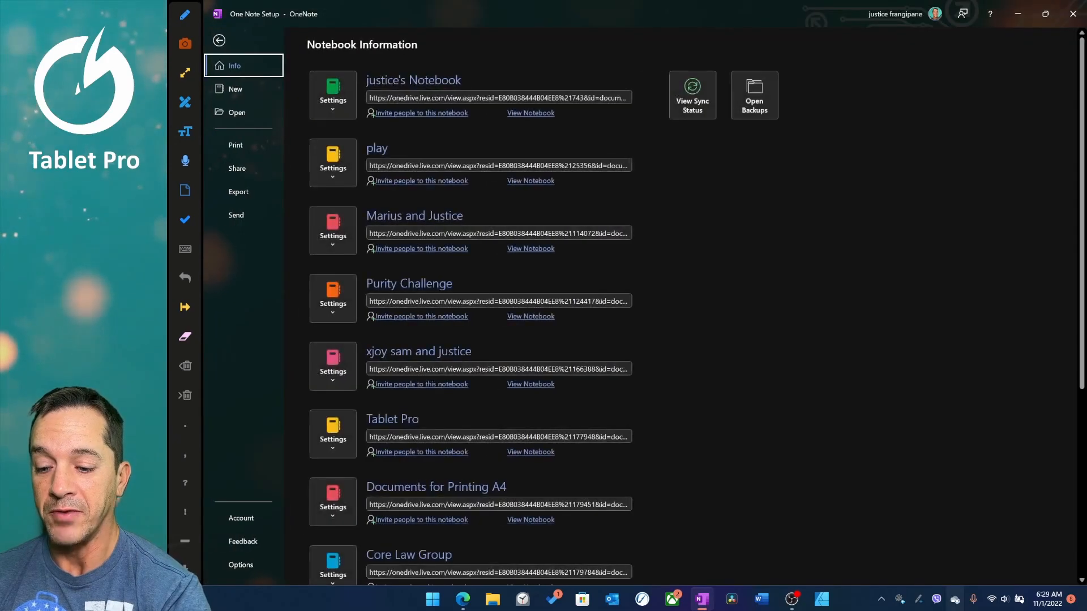
left_click(218, 40)
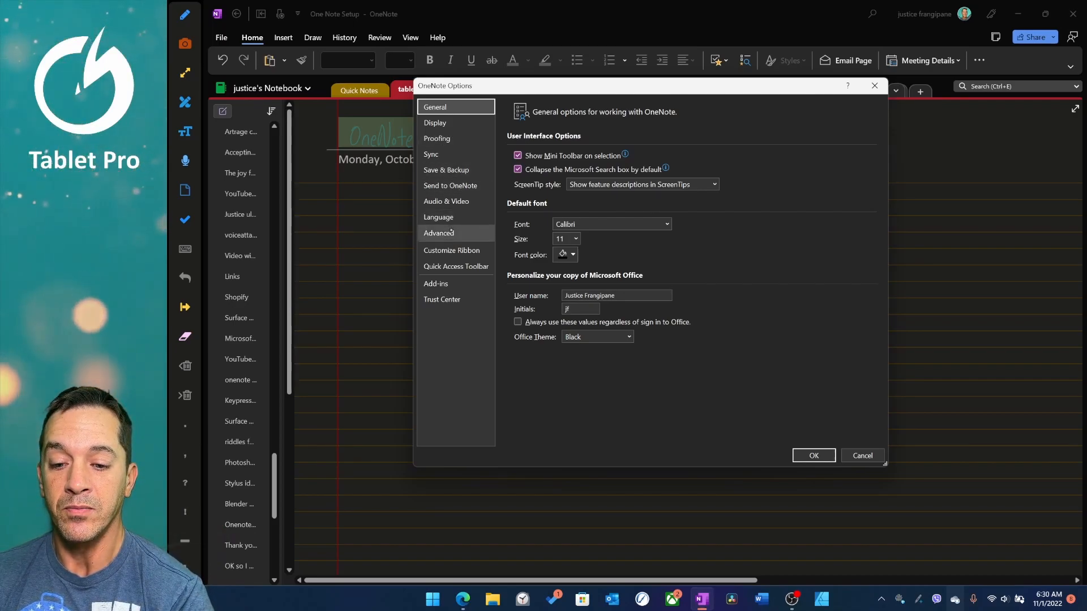
Step: Page through Display, Proofing, Save & Backup and Send to OneNote, ending on Advanced
left_click(435, 123)
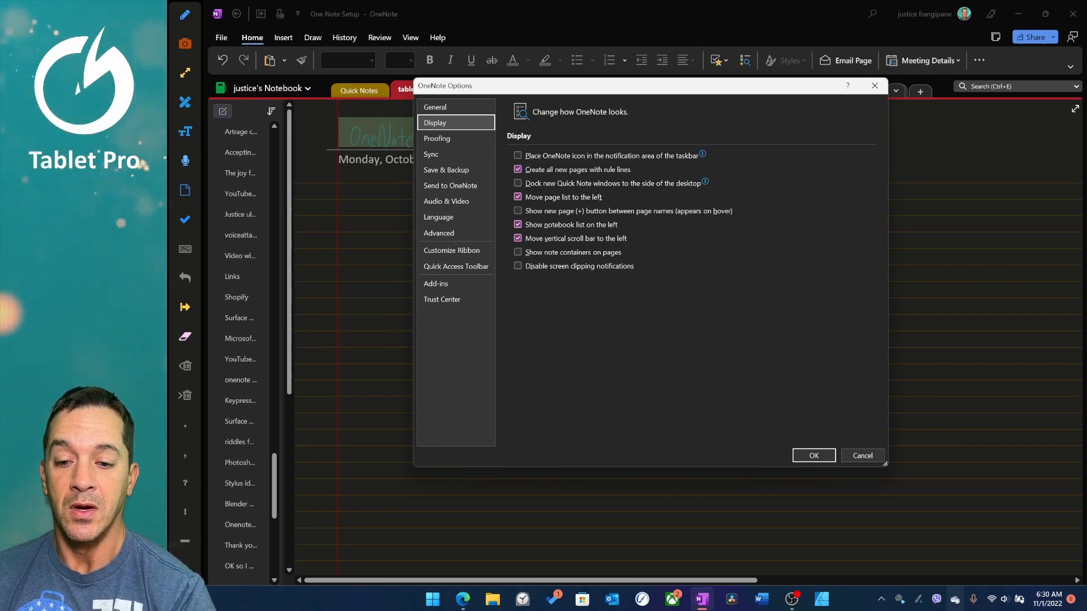
left_click(436, 138)
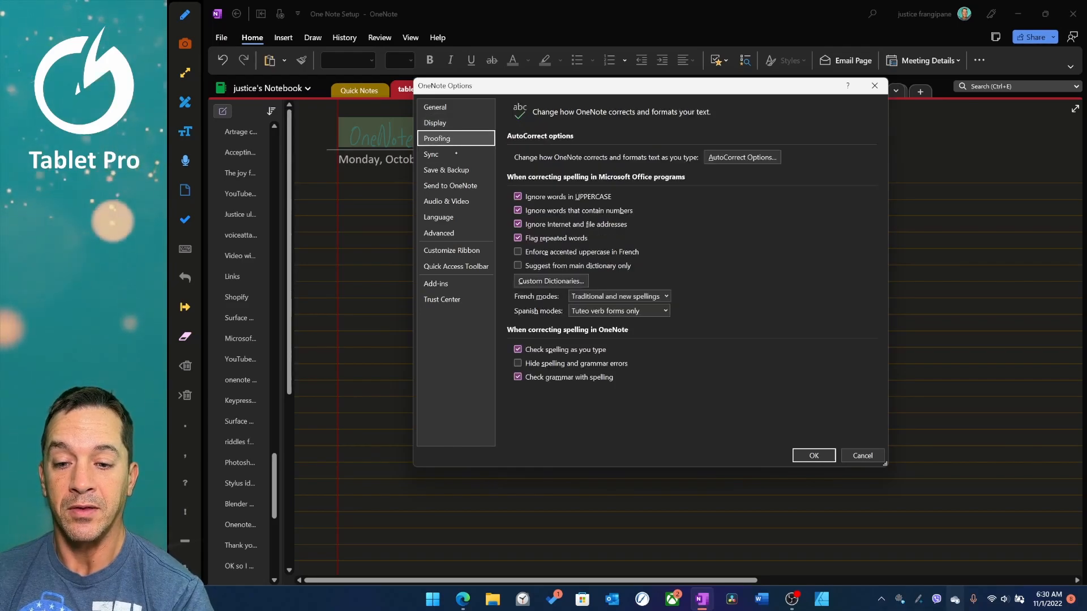
left_click(447, 170)
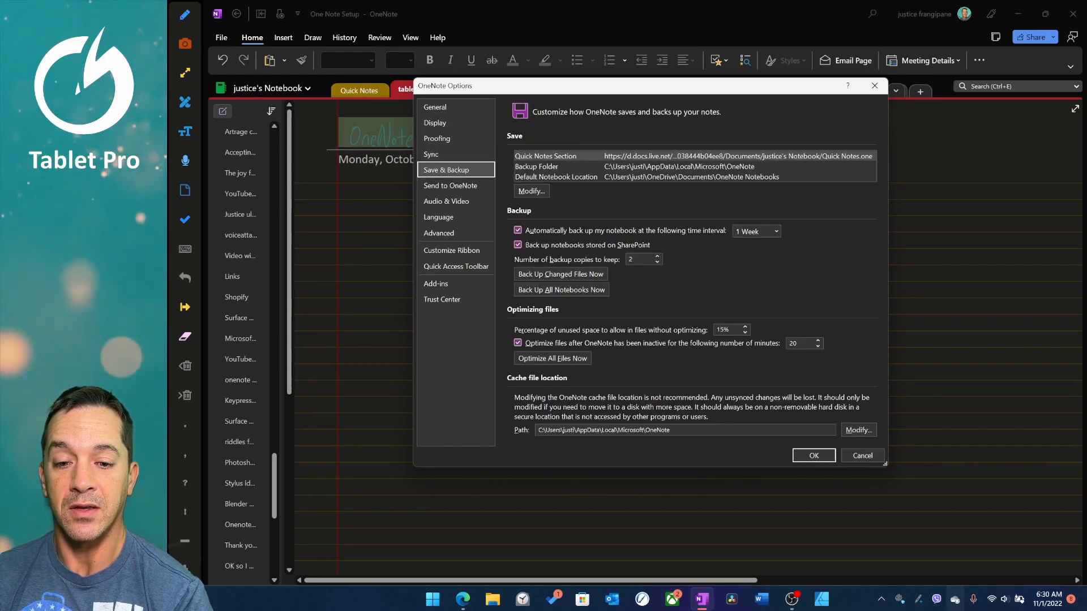
left_click(450, 185)
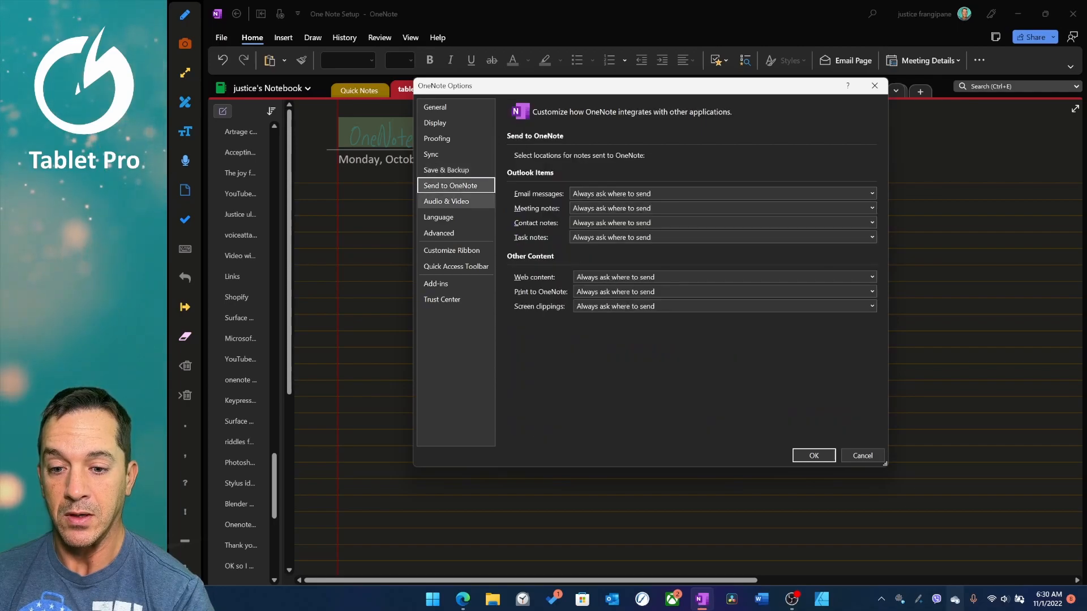
left_click(438, 233)
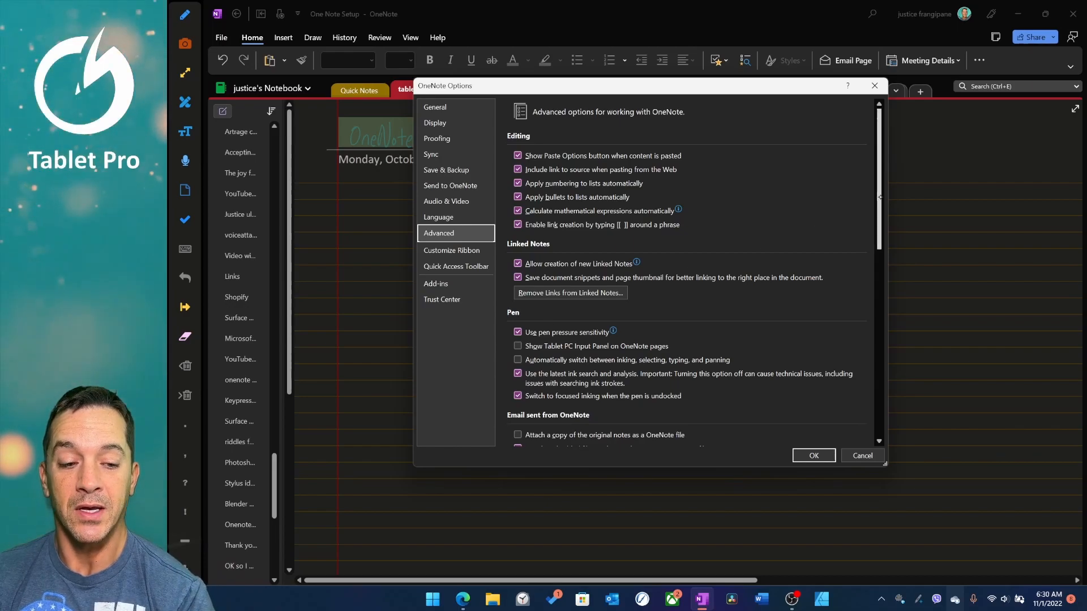
Step: Review the Advanced options and close the Options dialog with OK
scroll("down", 3)
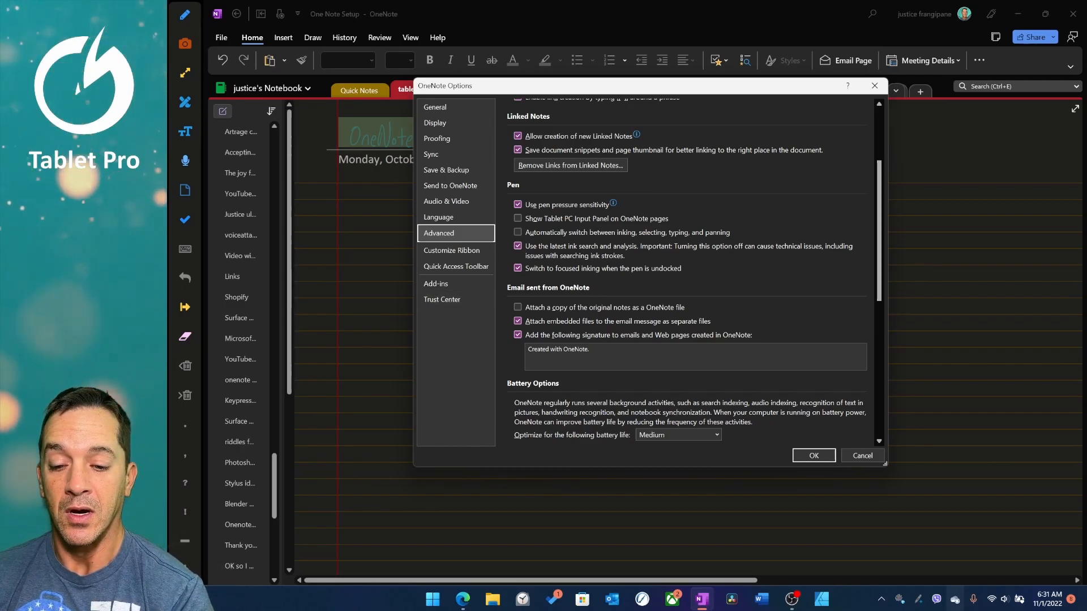
left_click(813, 455)
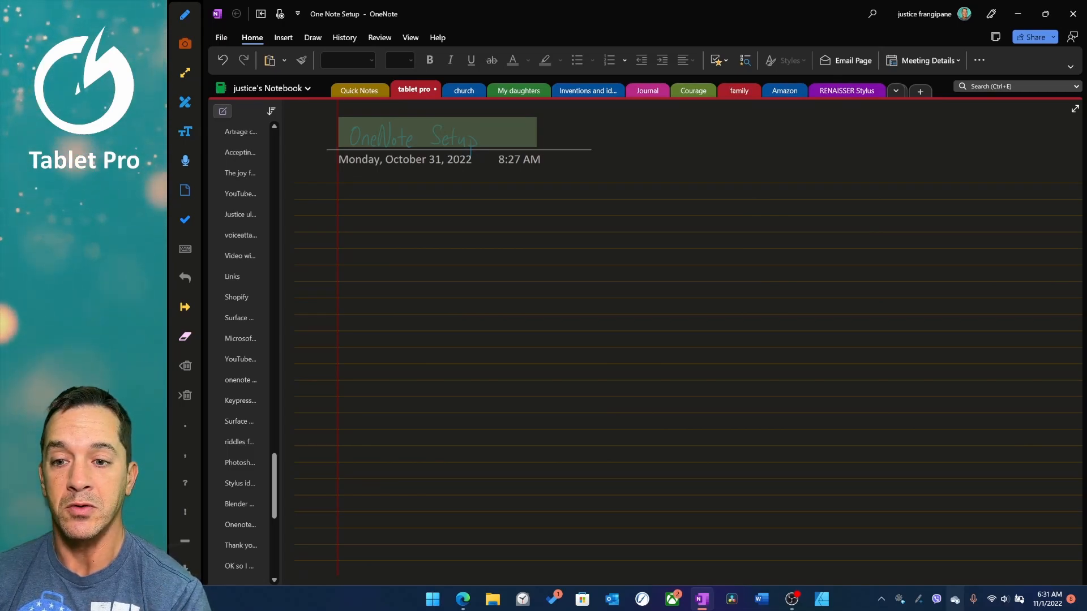
left_click(979, 60)
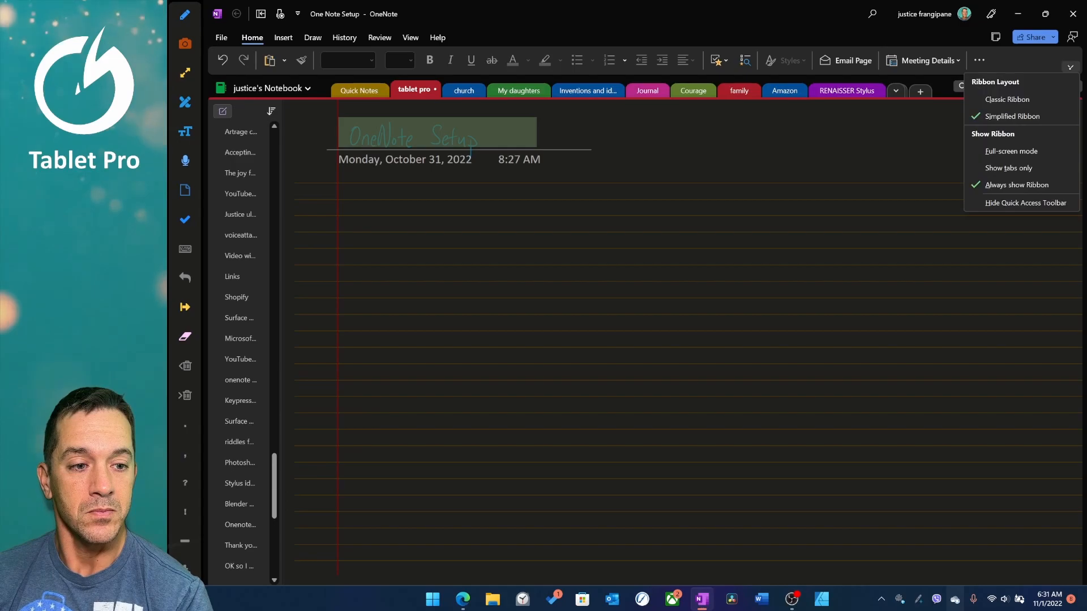
mouse_move(1008, 99)
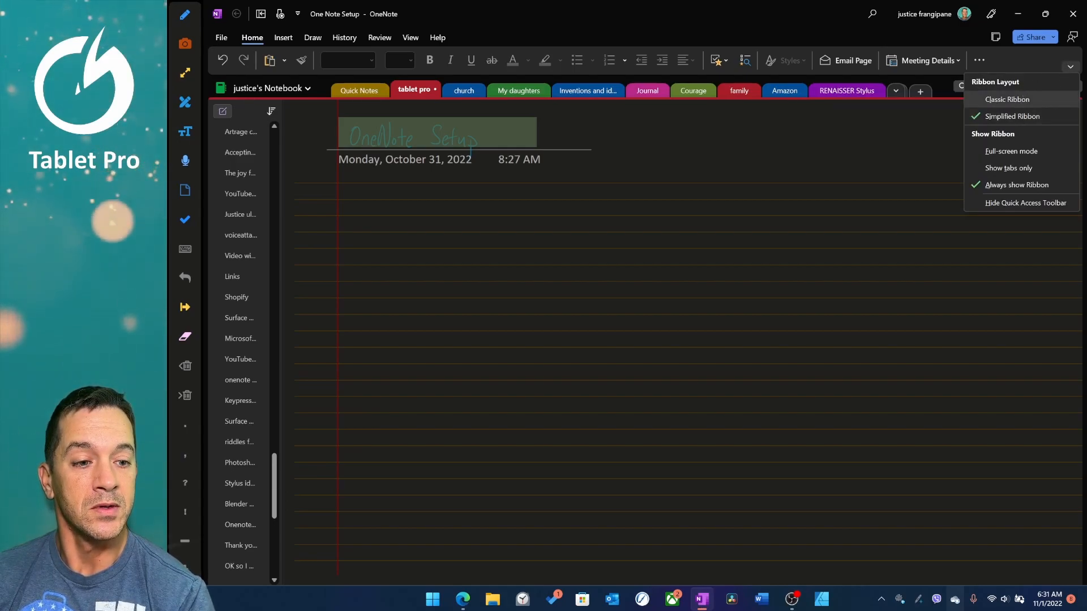
left_click(1005, 99)
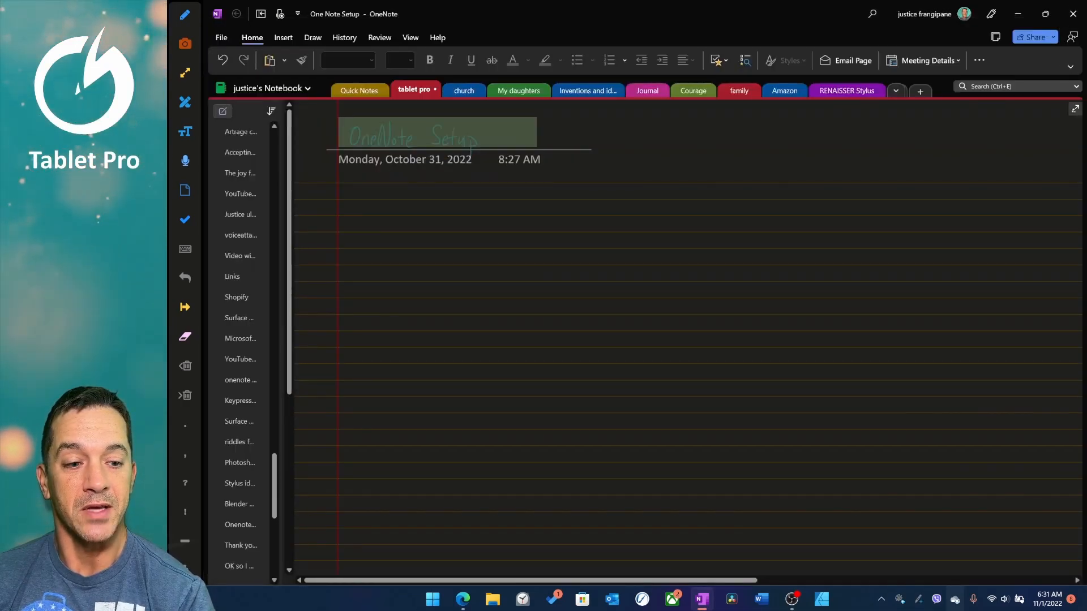
mouse_move(1074, 109)
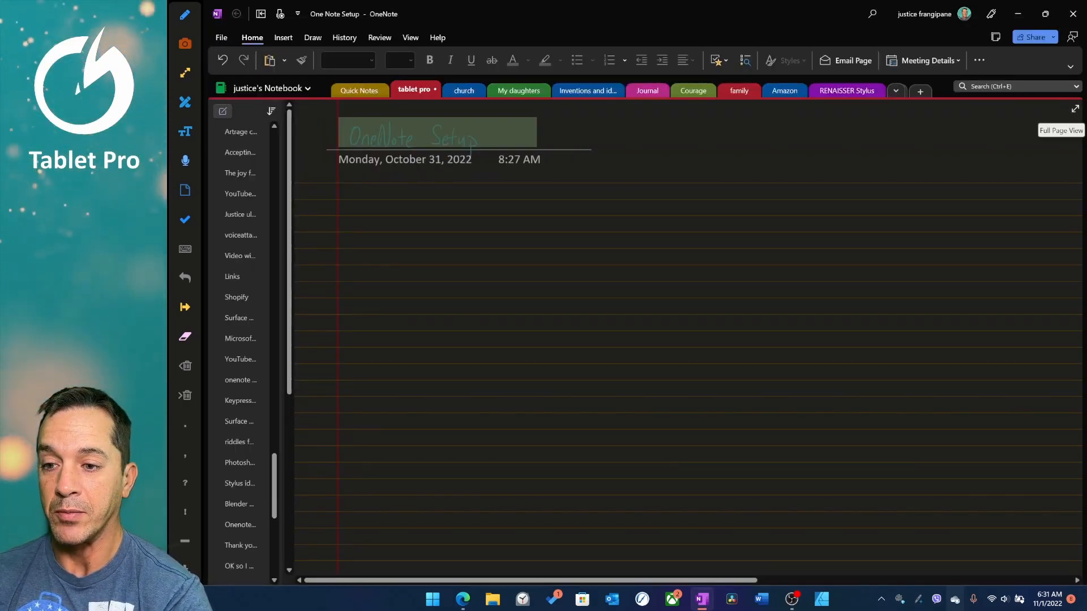
key("F11")
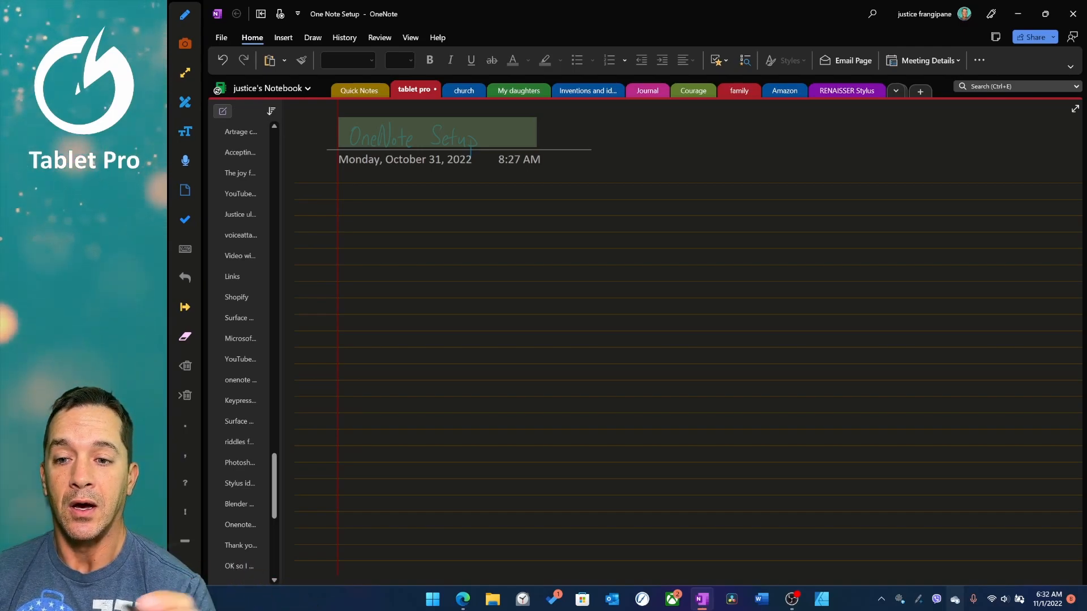
Step: Look at the View tab's rule line options, then switch to the Insert commands
left_click(410, 37)
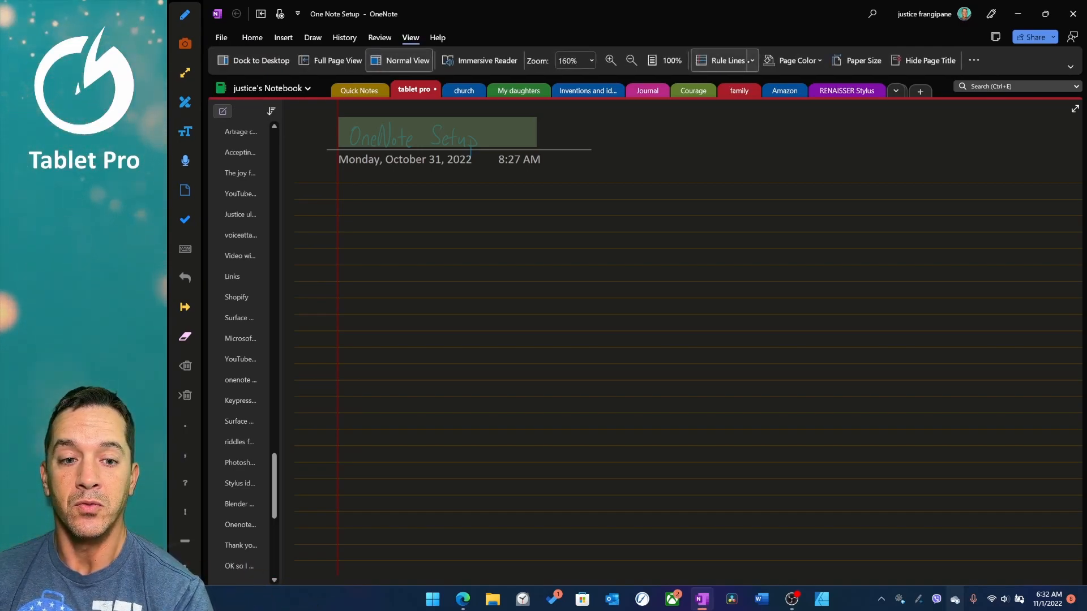
left_click(728, 61)
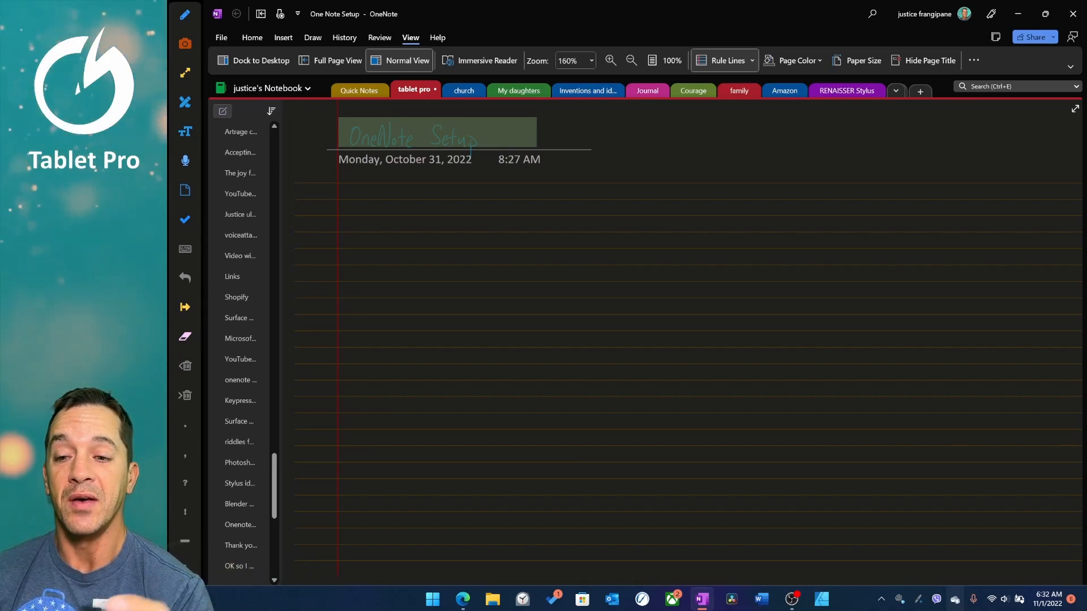
left_click(283, 37)
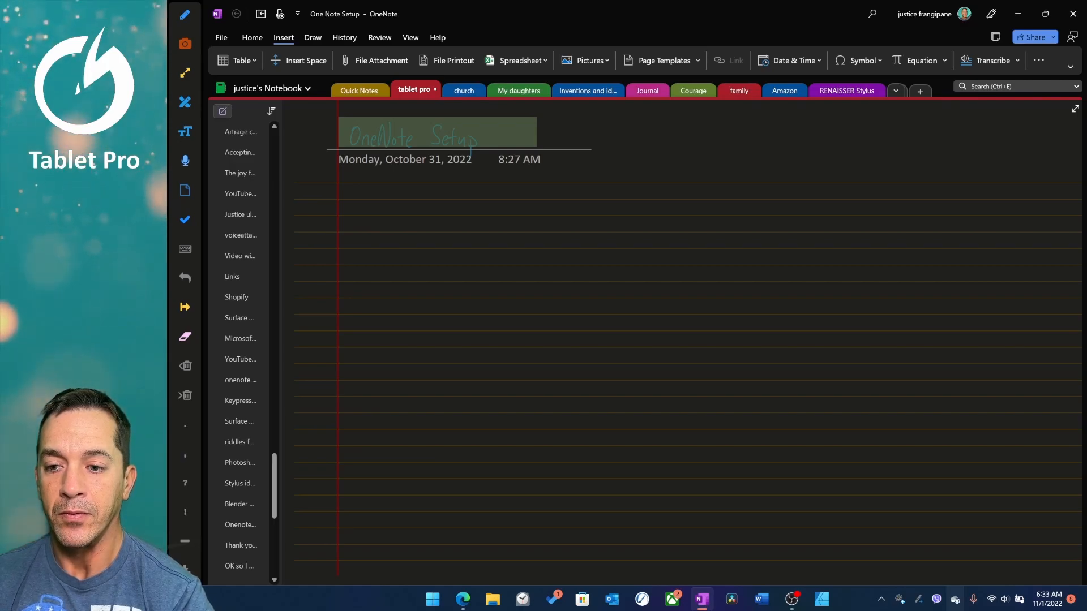
Step: Start dictation below the title and dictate the Alt+tilde shortcut explanation
key("alt+`")
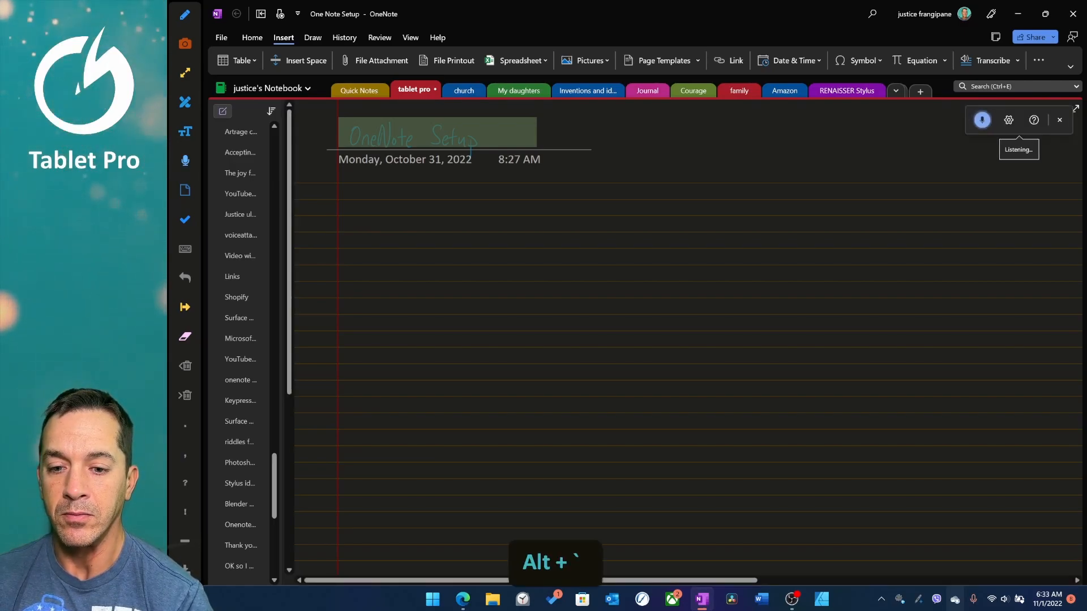
left_click(355, 223)
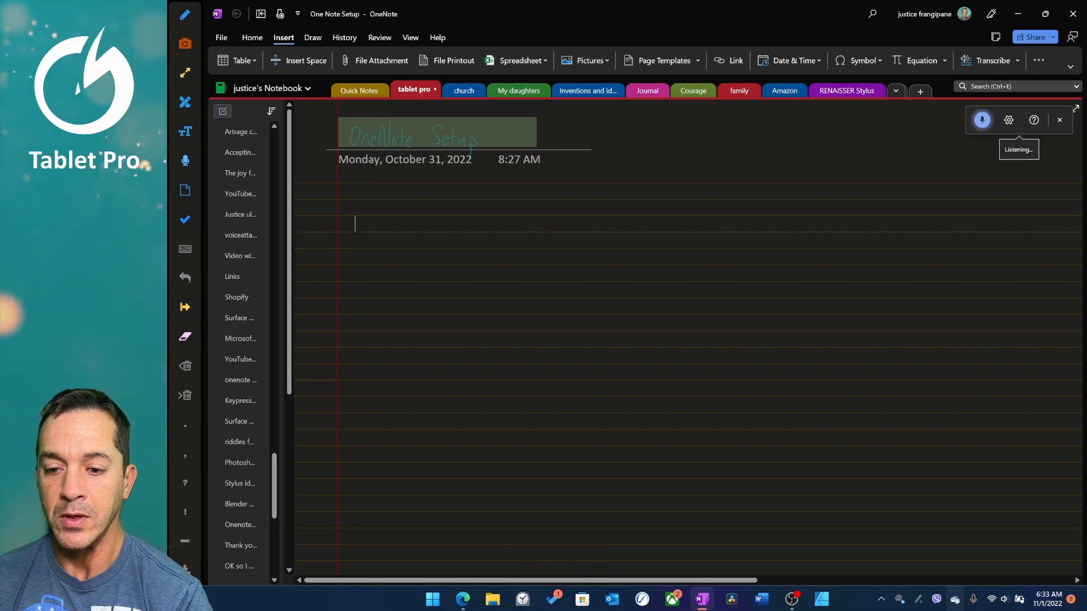
type("and we're gonna start")
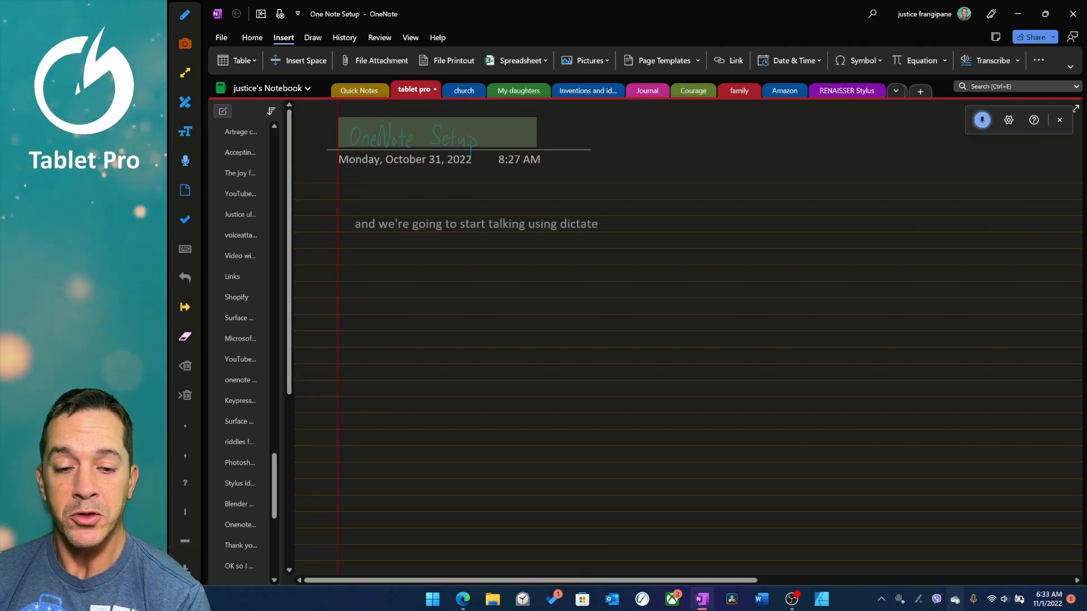
type("the keyboard shortcut for this is")
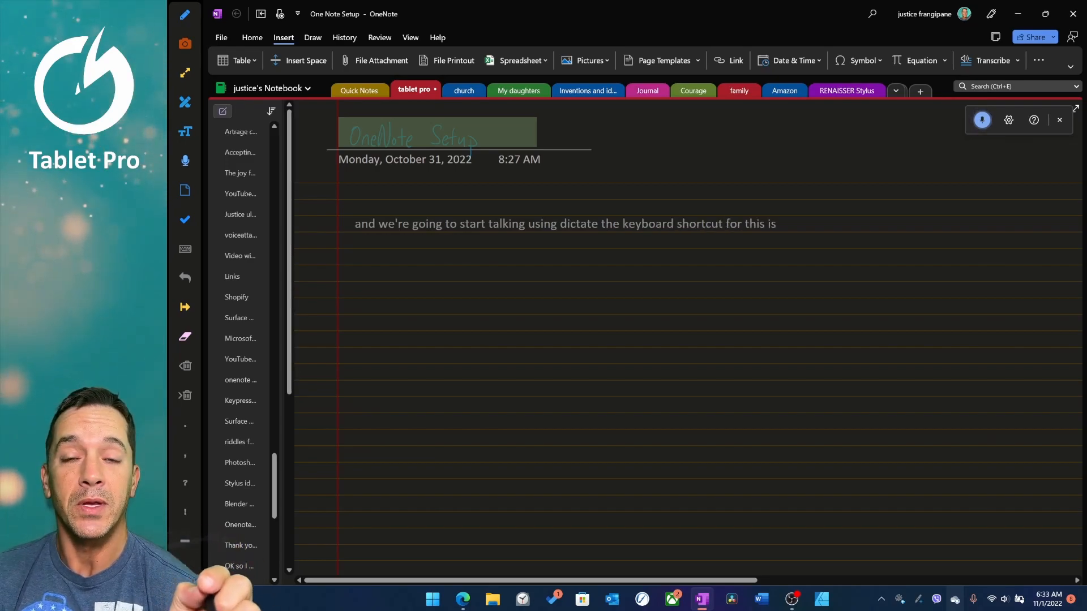
type("alt tilda")
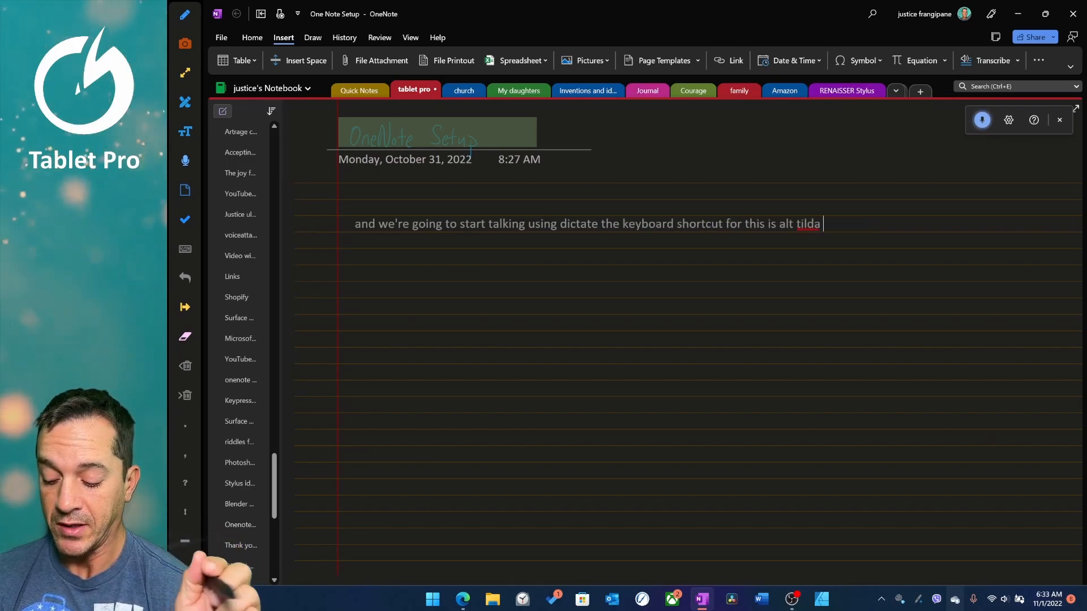
type("which is that key up in the left")
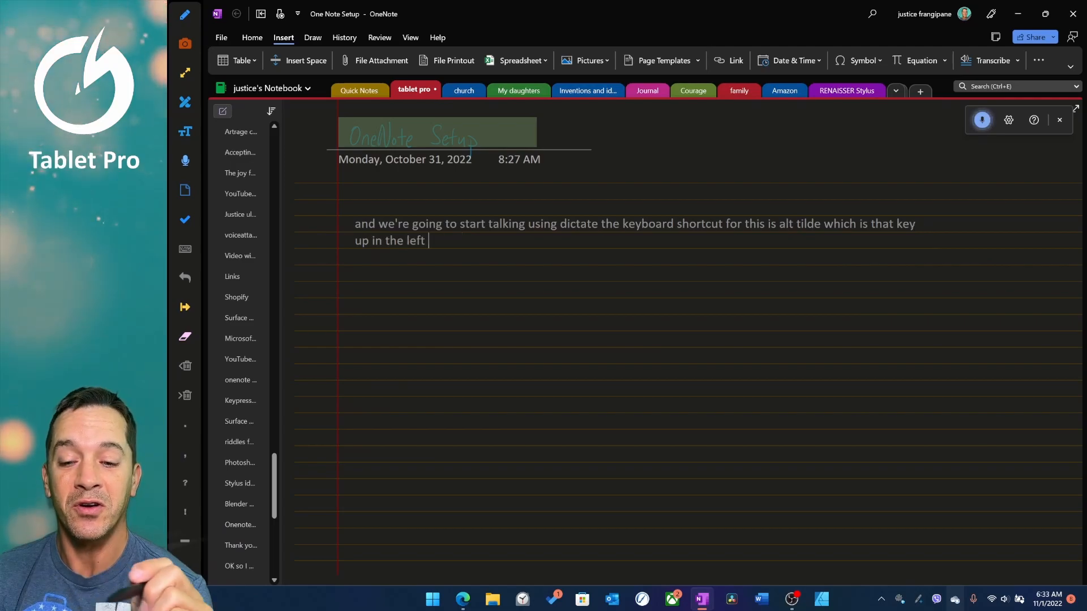
Step: Dictate how far text can extend right and still print on one page
type("upper left hand corner and what you can")
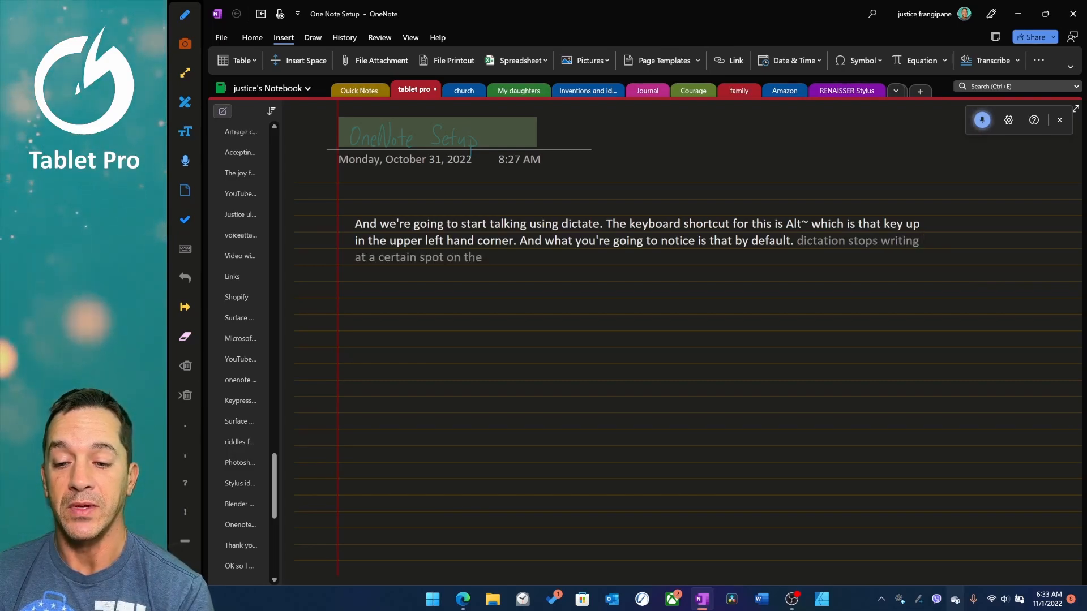
type("screen and it loops back. It does a word wrap.")
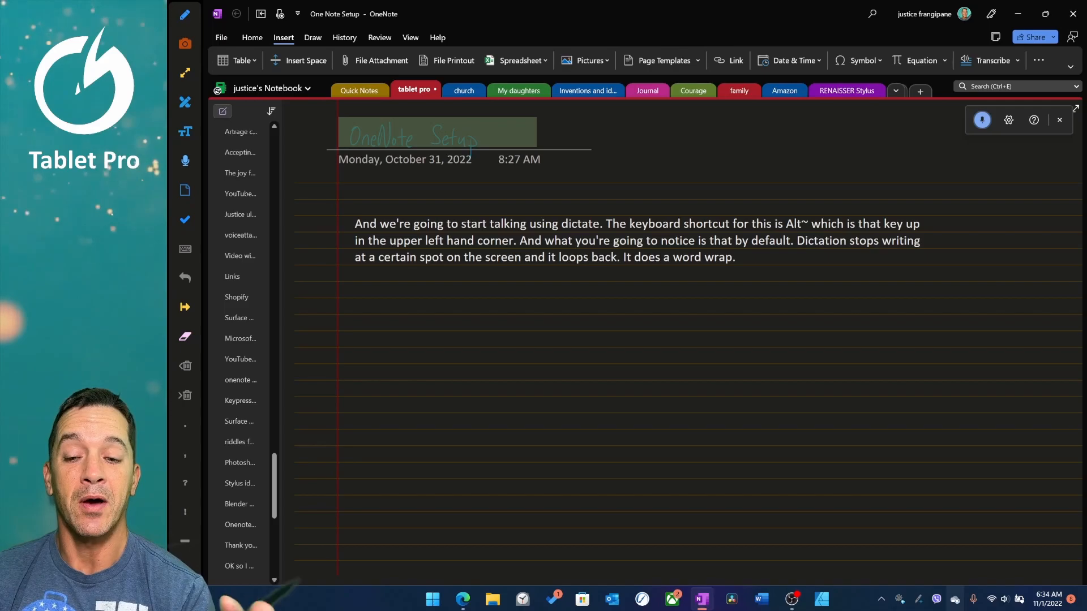
type("and it shows you about how far you want")
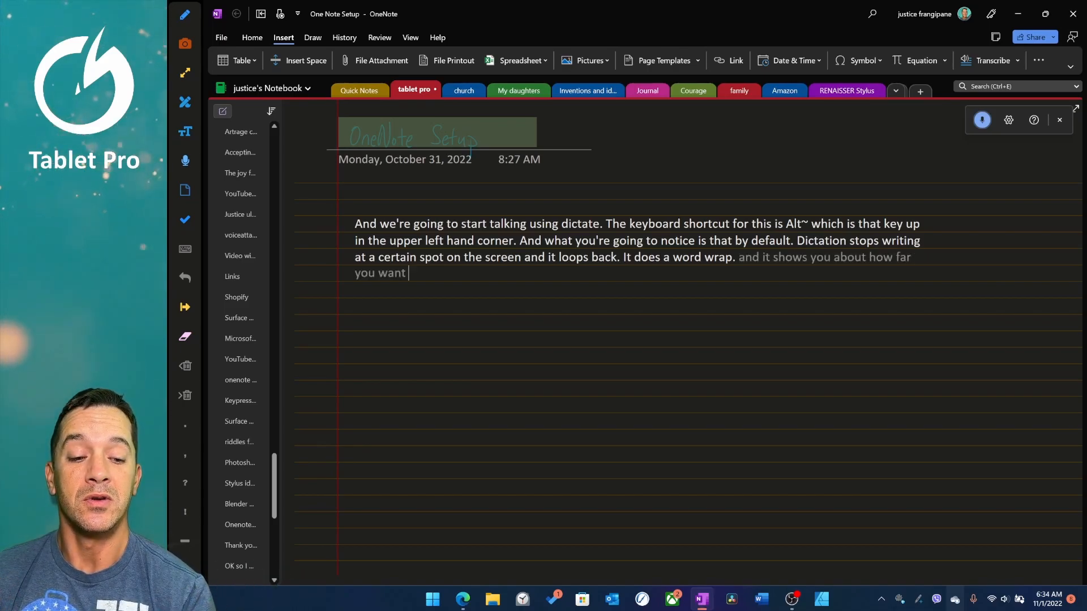
type("to go to the right. i")
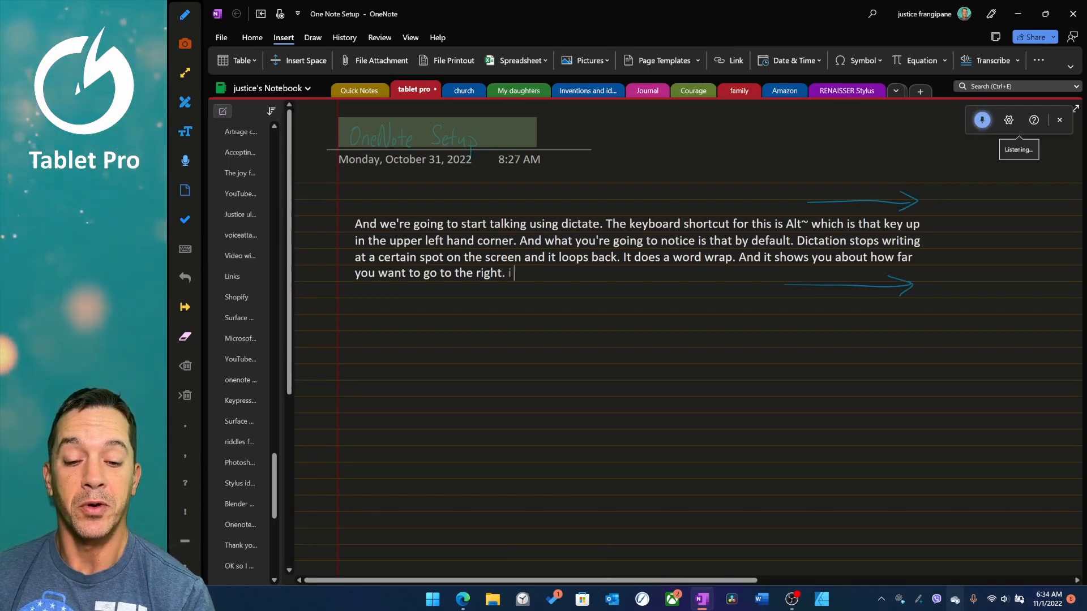
type("And have this still print out.")
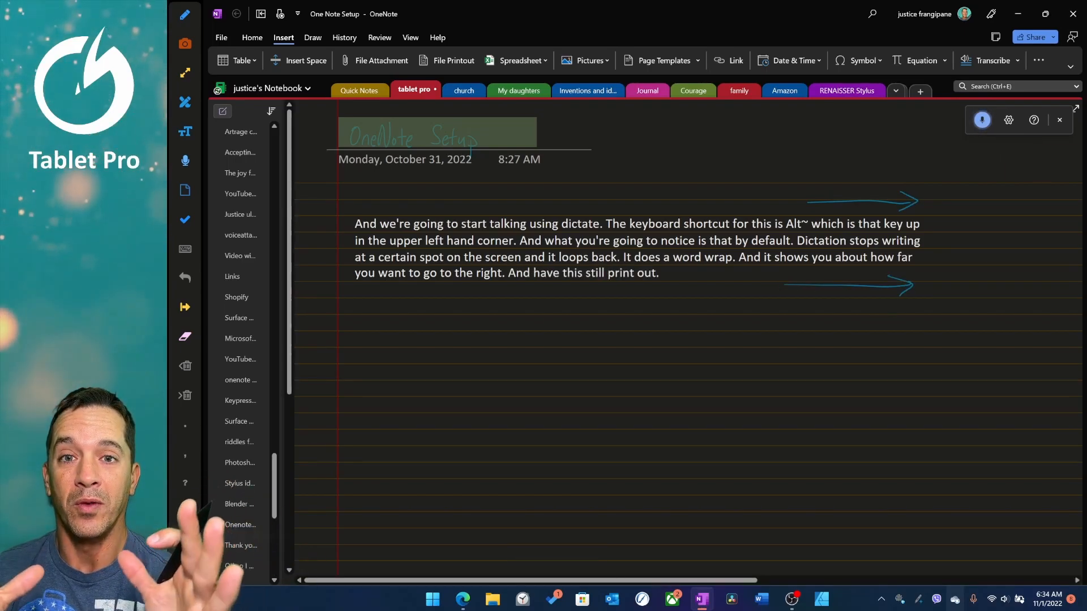
type("On one page.")
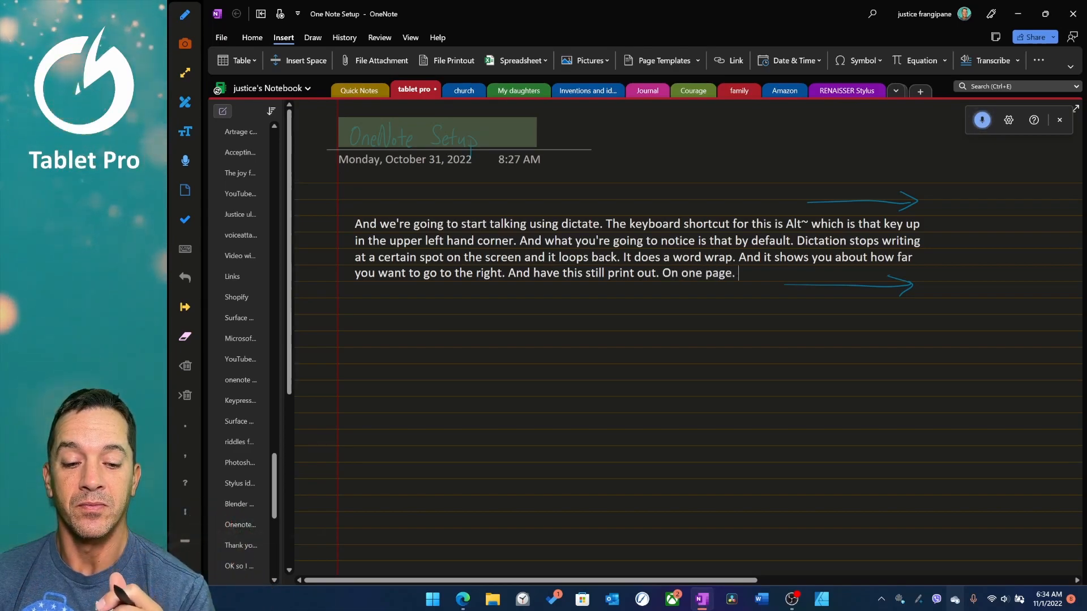
Step: Stop dictation, handwrite 'hand written notes', draw the right-edge line, and go full-screen
key("alt+`")
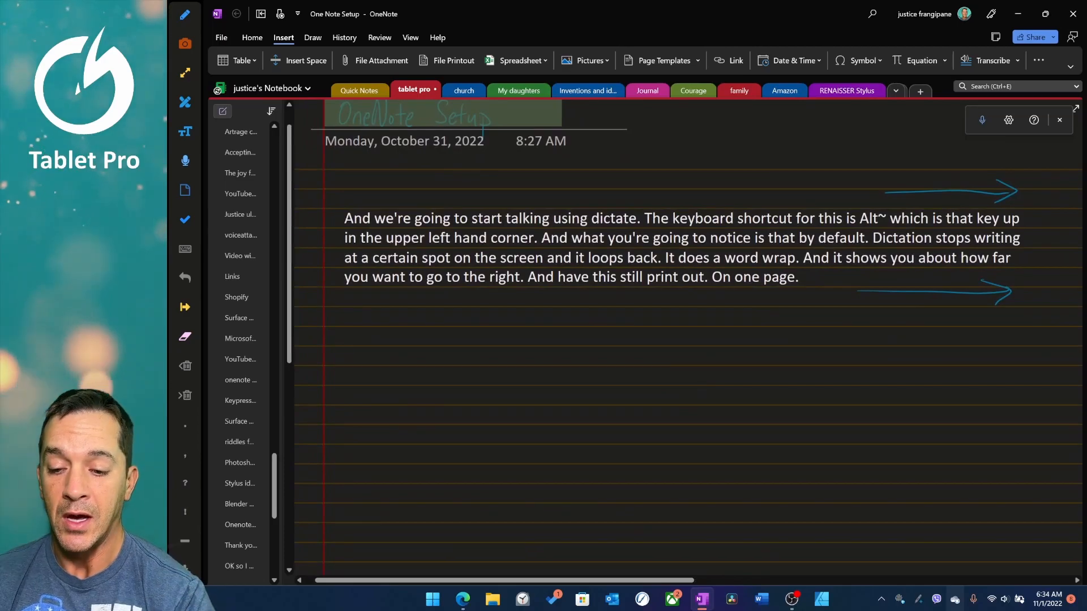
left_click(349, 311)
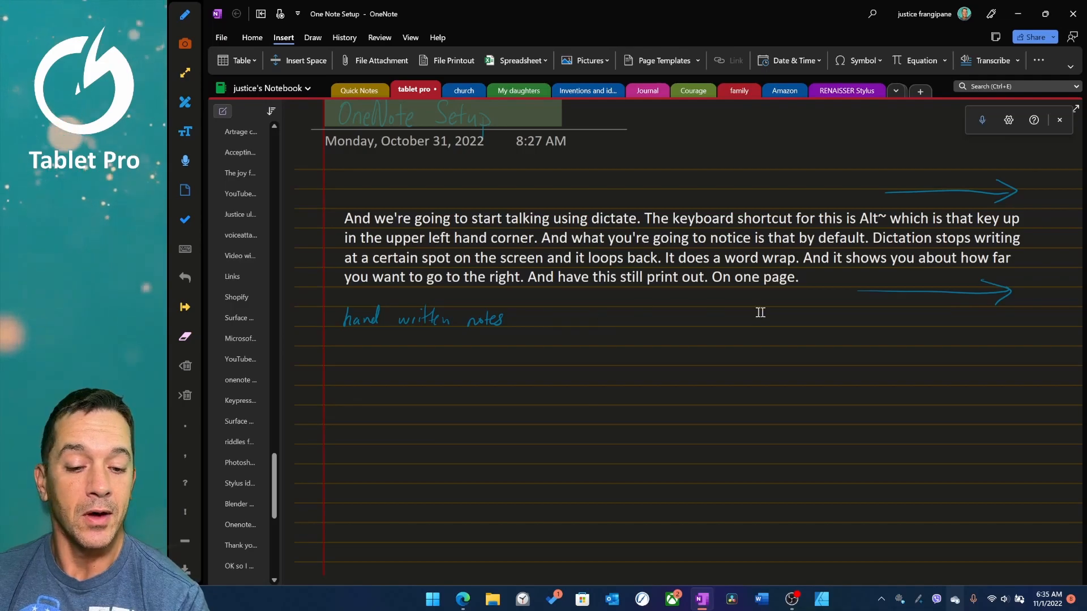
left_click_drag(689, 322, 1016, 319)
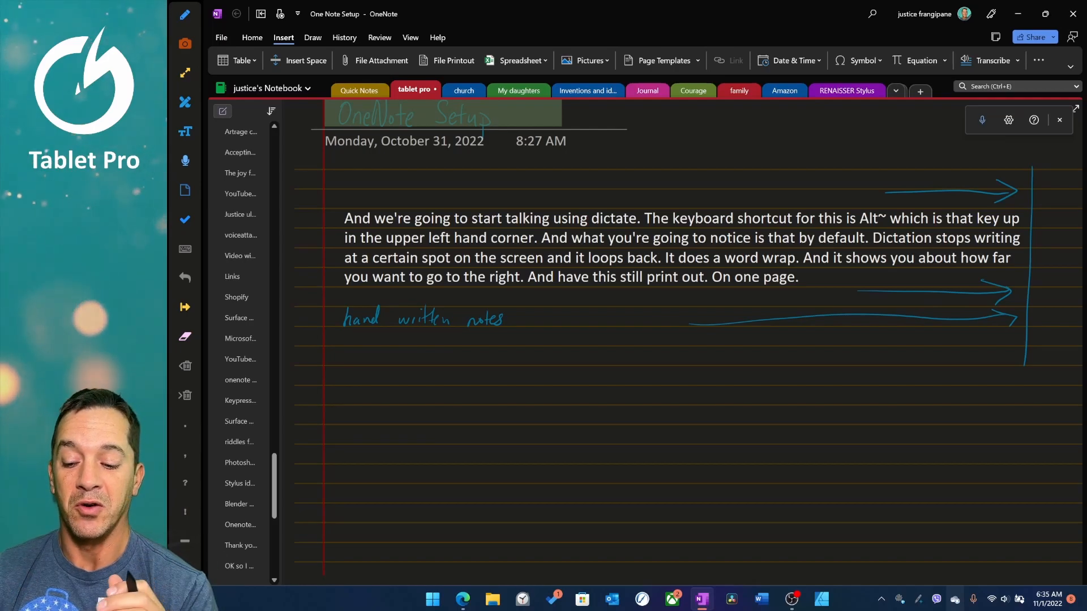
key("F11")
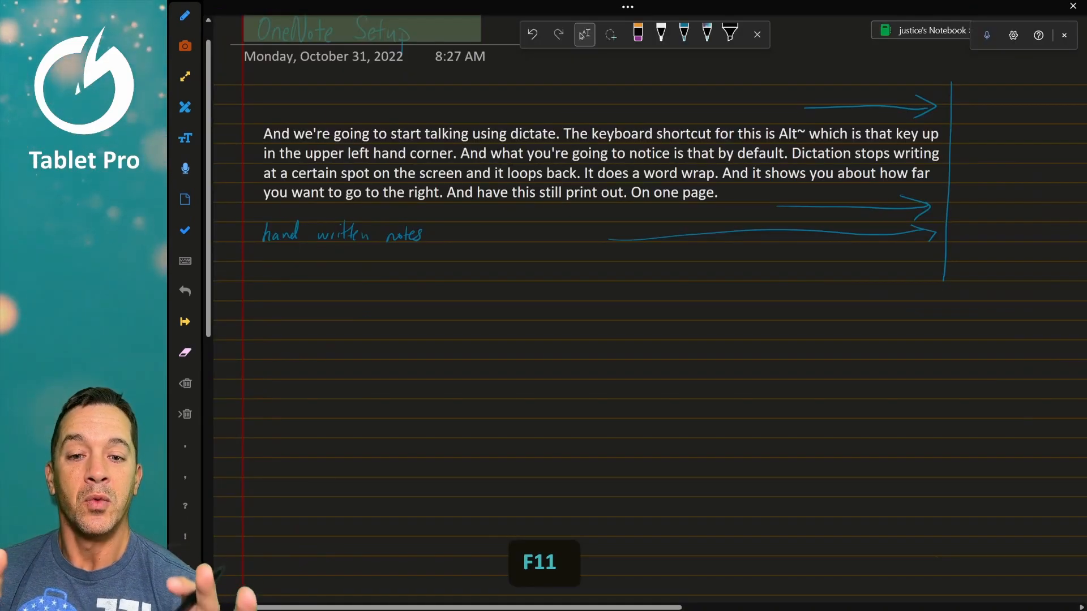